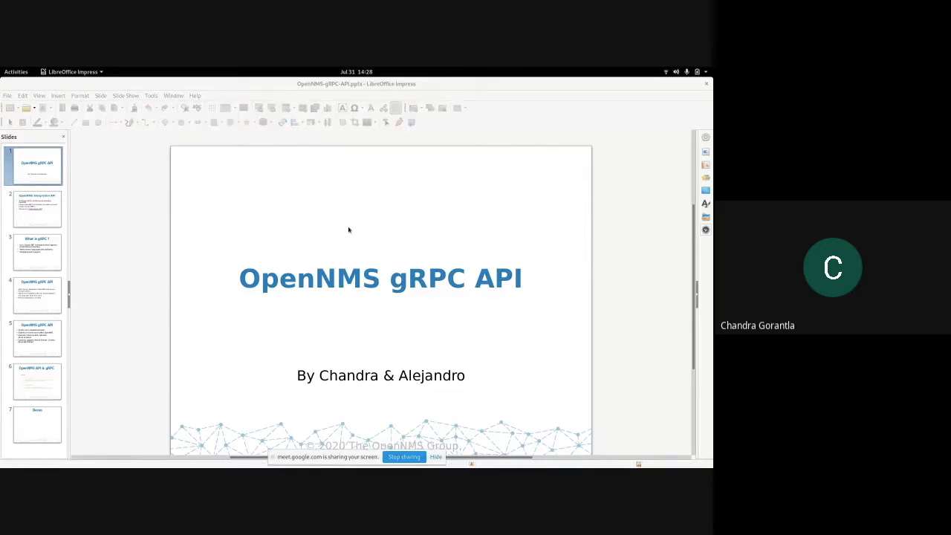
pyautogui.moveTo(371, 216)
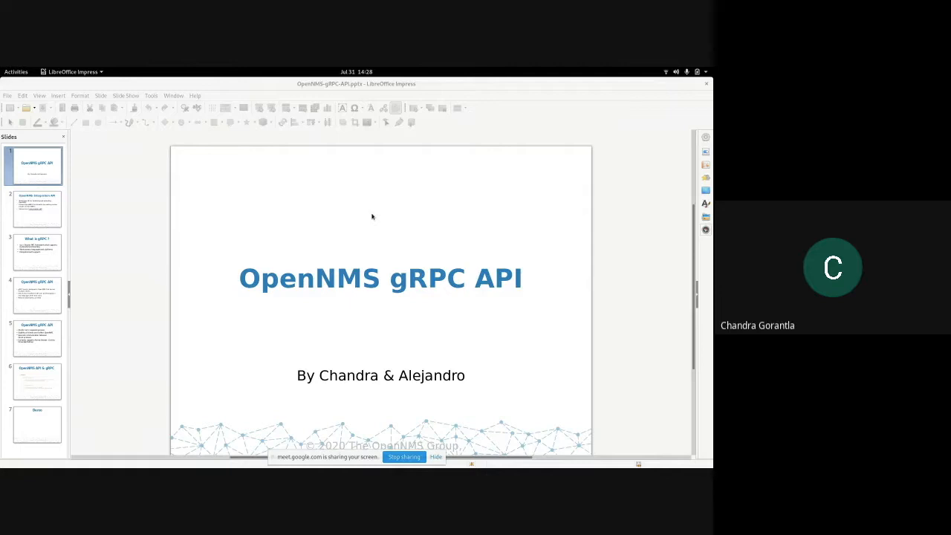
pyautogui.moveTo(358, 209)
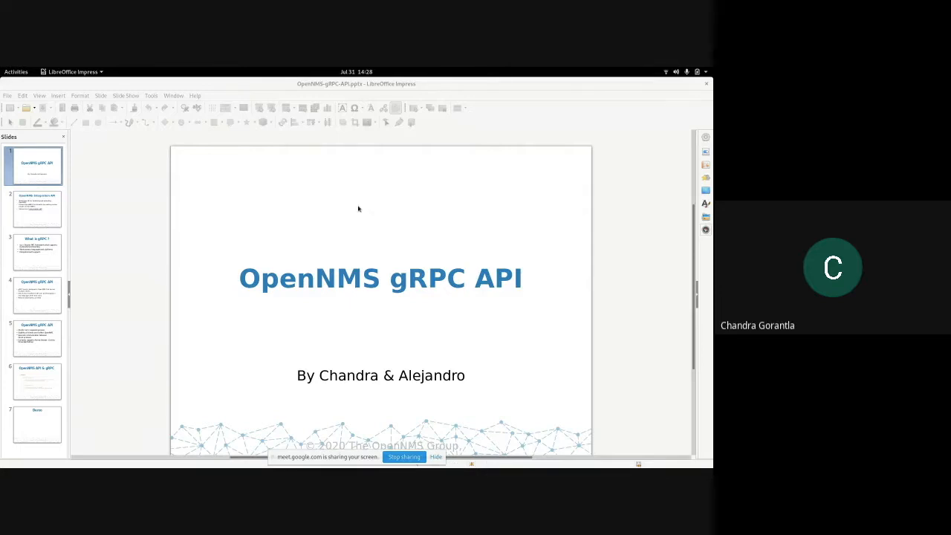
# - Go to slide 2, 'OpenNMS Integration API', from the title slide
pyautogui.click(33, 209)
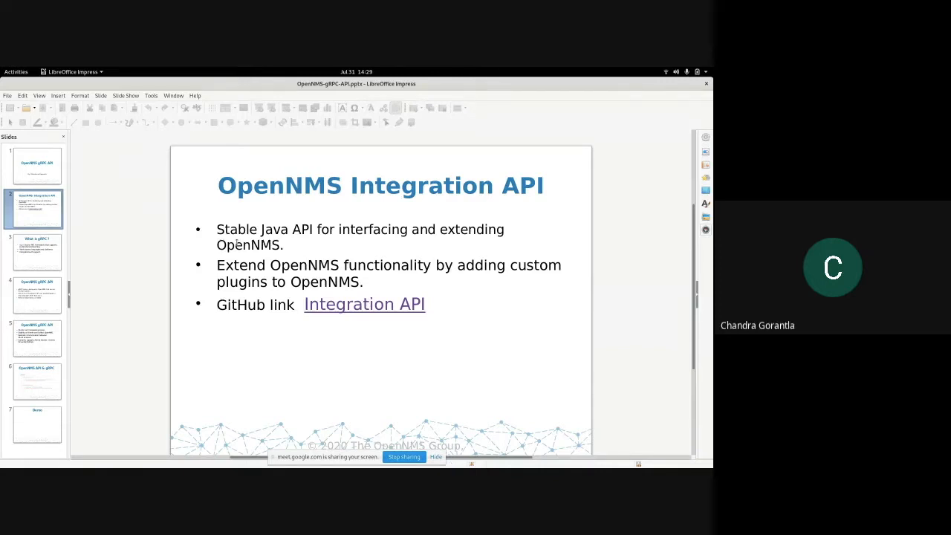
# - Show slide 3, 'What is gRPC ?'
pyautogui.click(38, 251)
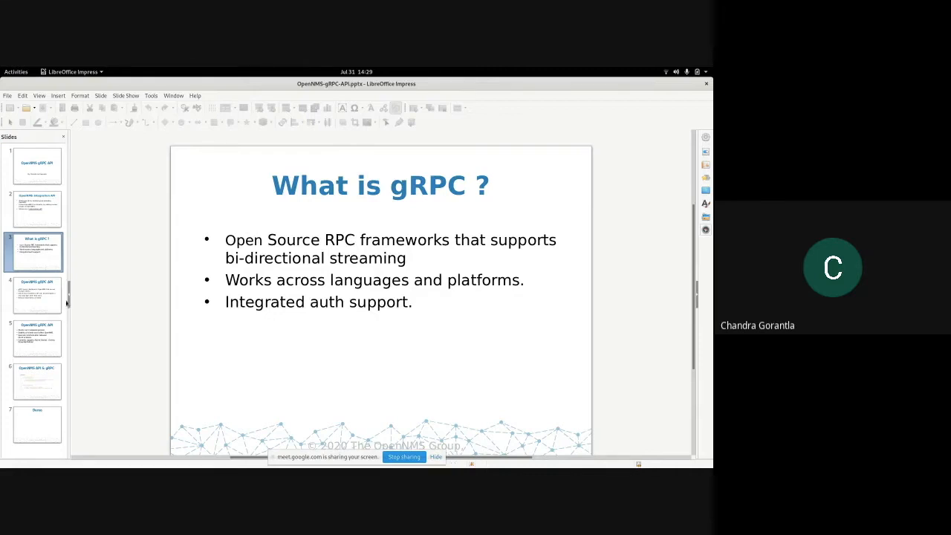
# - Show slide 4, 'OpenNMS gRPC API', about one server serving multiple clients
pyautogui.click(36, 295)
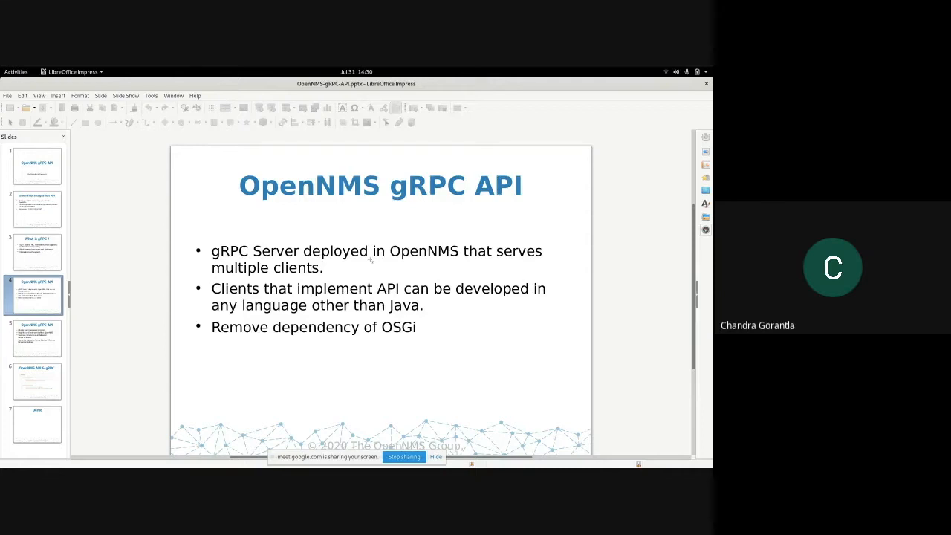
# - Show slide 5, the 'OpenNMS gRPC API' slide on clients running as separate processes
pyautogui.click(37, 338)
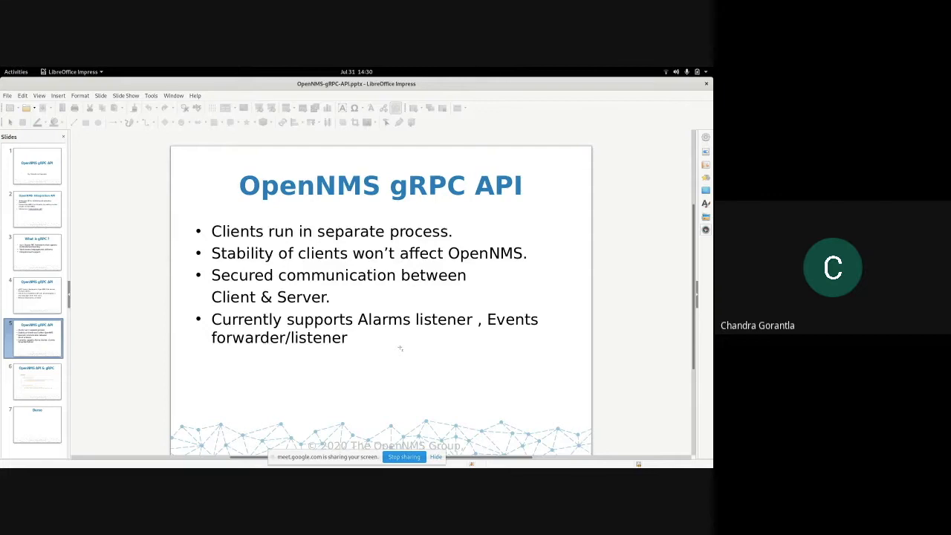
pyautogui.moveTo(371, 333)
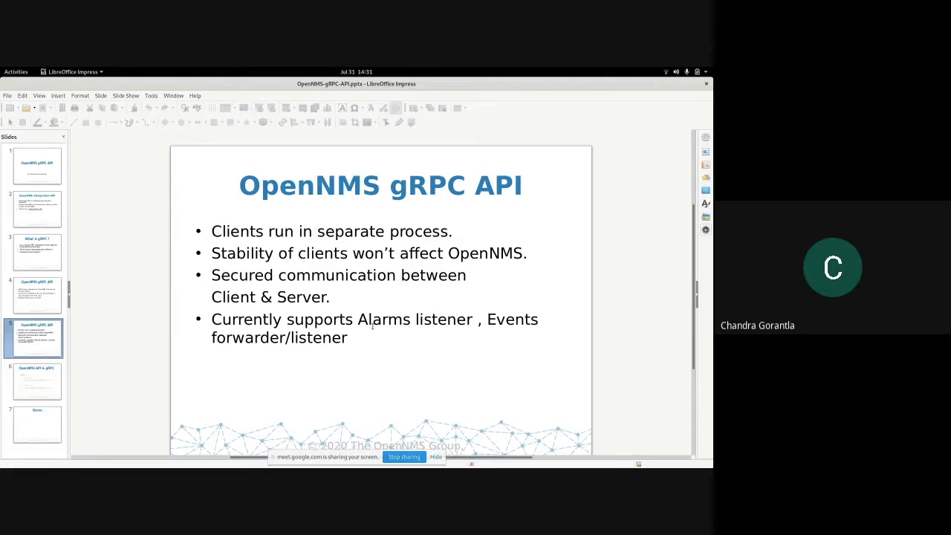
pyautogui.moveTo(414, 354)
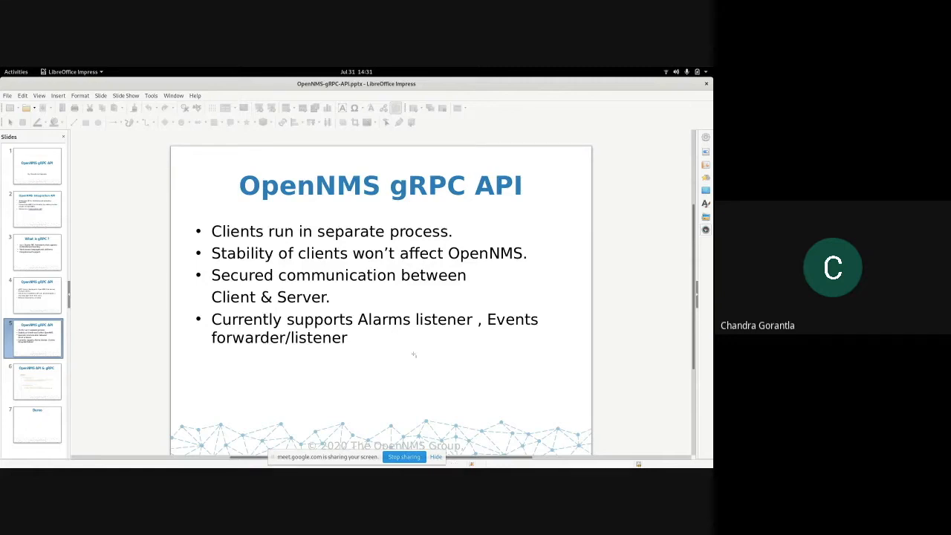
pyautogui.moveTo(406, 347)
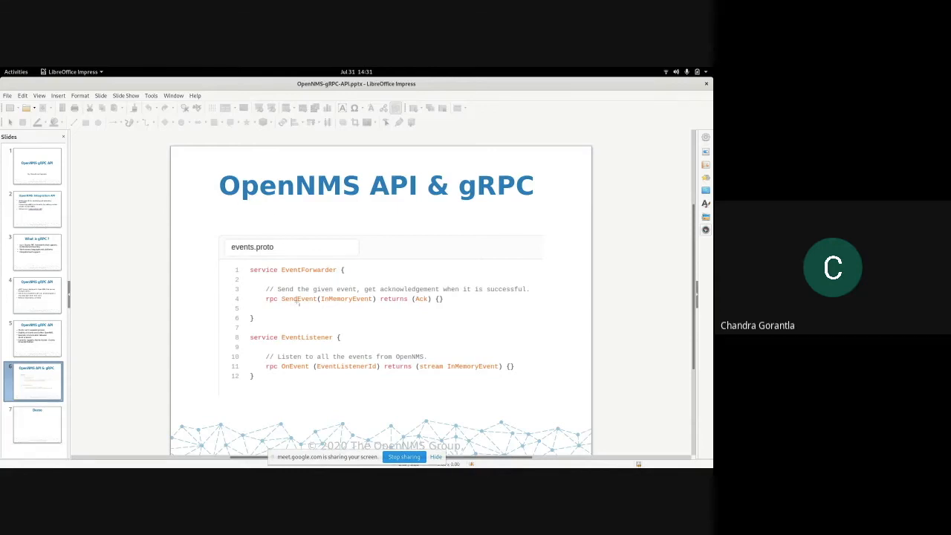
# - Switch from Impress to the Terminal showing the oia-grpc diff and deploy commands
pyautogui.click(300, 301)
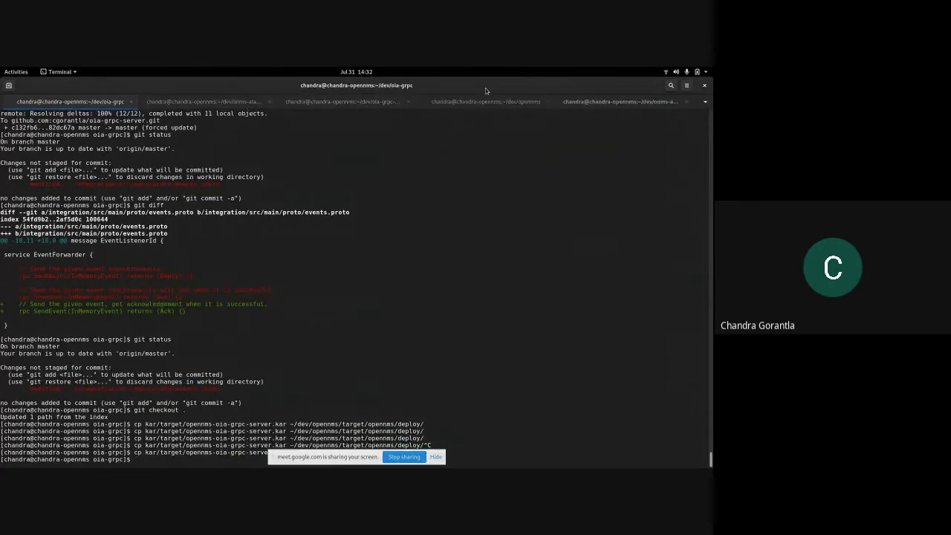
# - Run 'feature:list | grep integration-api-grpc' in Karaf, then view the Java client's event log
pyautogui.click(487, 102)
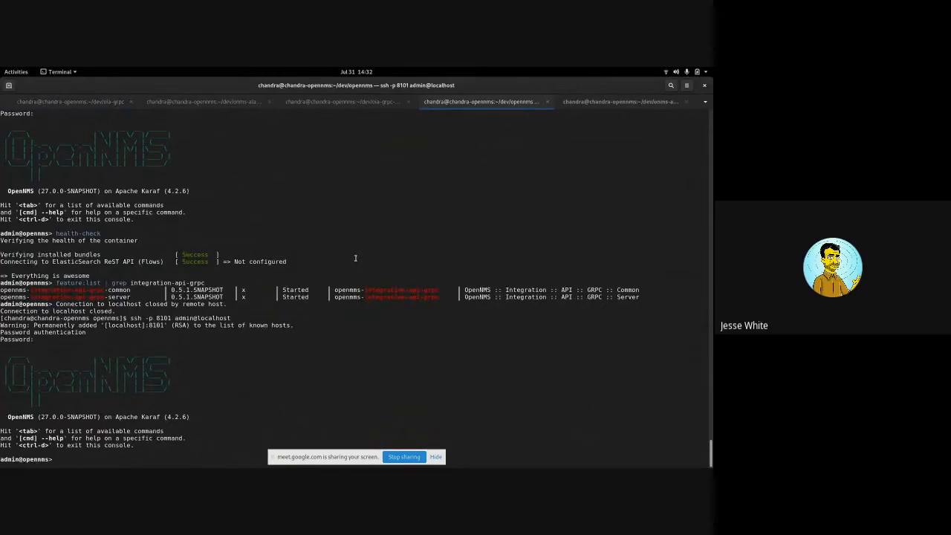
pyautogui.write('feature:list | grep integration-api-grpc')
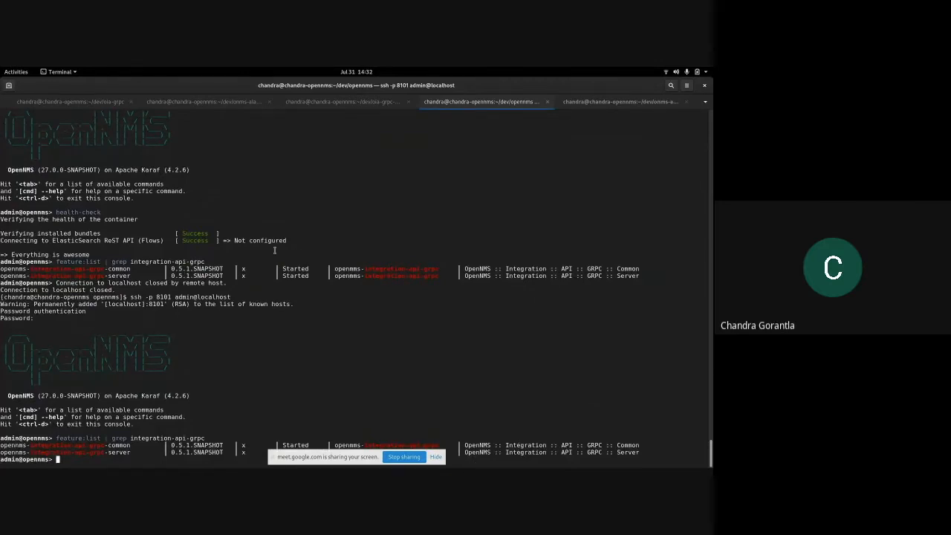
pyautogui.click(71, 101)
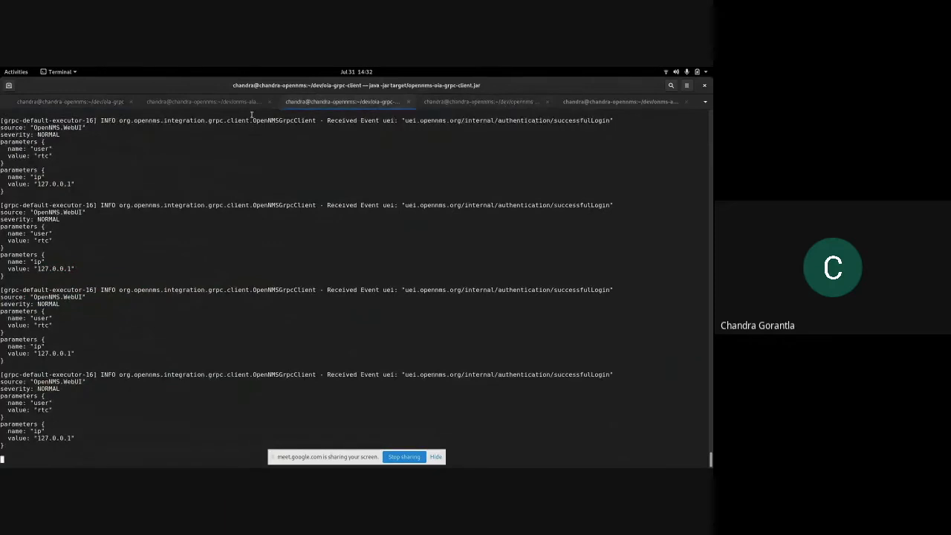
# - Rerun the Go clients with 'go run client.go' and relaunch the Java opennms-oia client jar
pyautogui.click(207, 101)
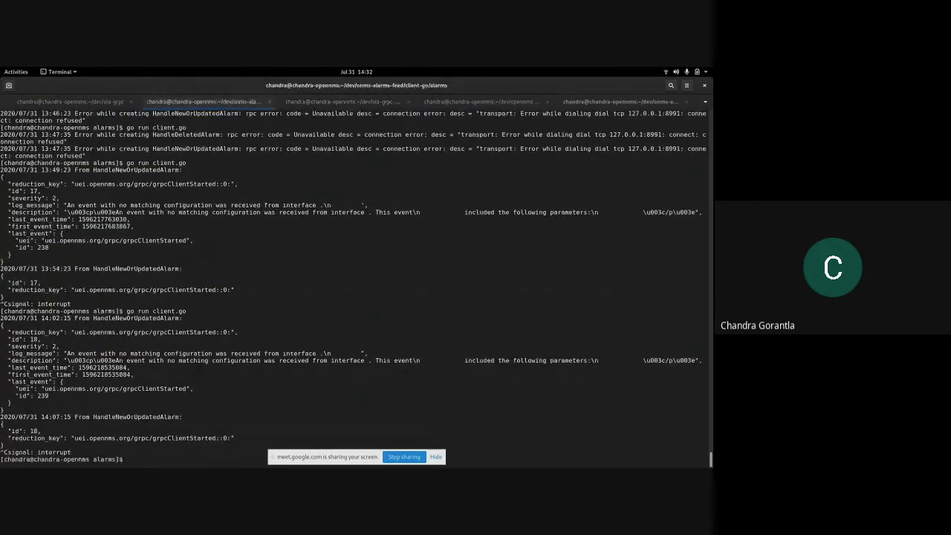
pyautogui.write('go run client.go')
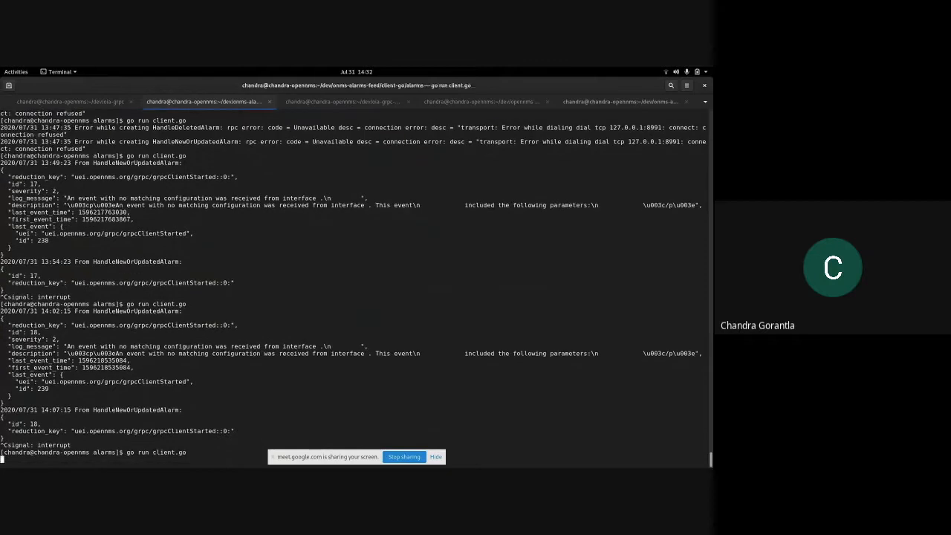
pyautogui.click(620, 102)
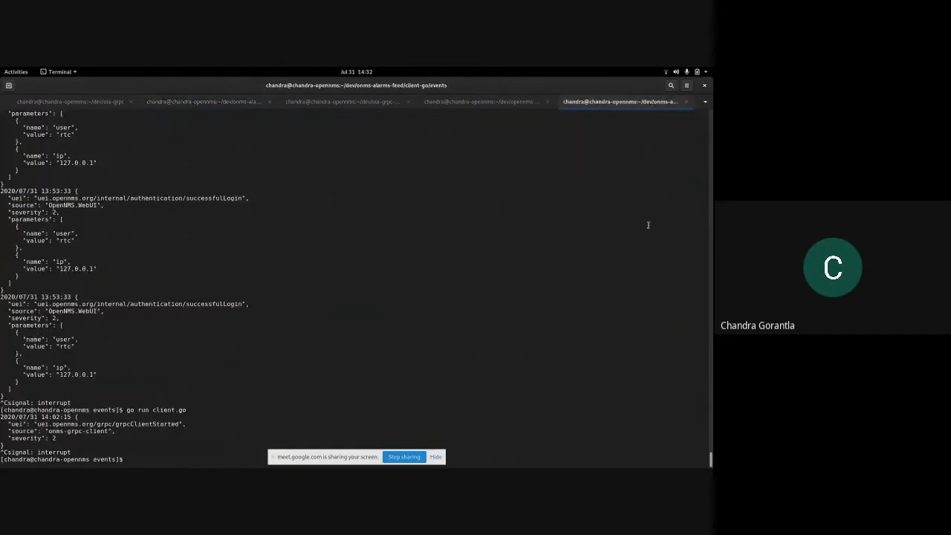
pyautogui.write('go run client.go')
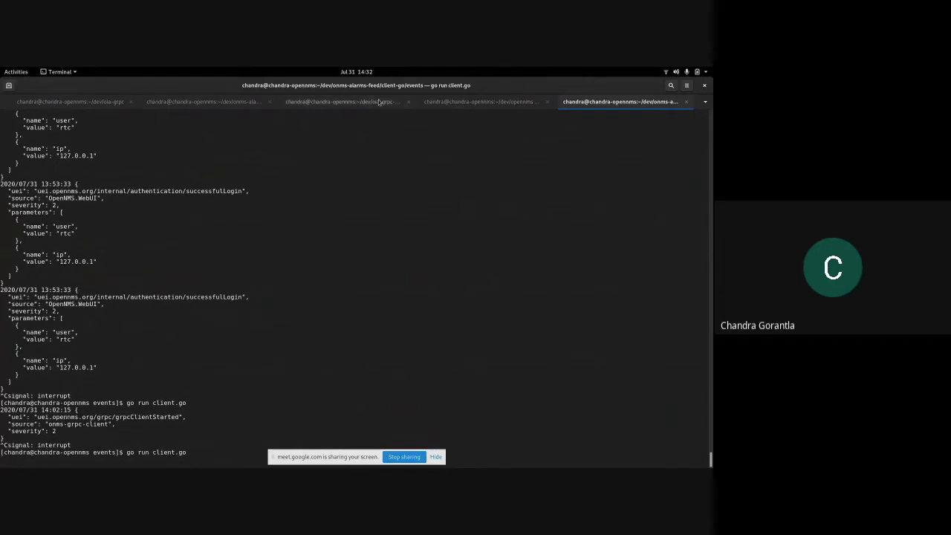
pyautogui.click(344, 102)
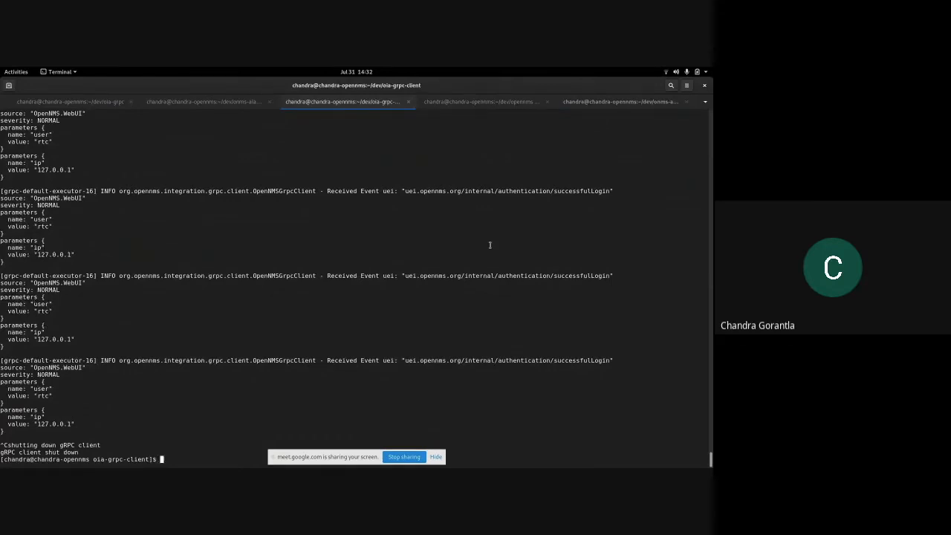
pyautogui.write('java -jar target/opennms-oia-')
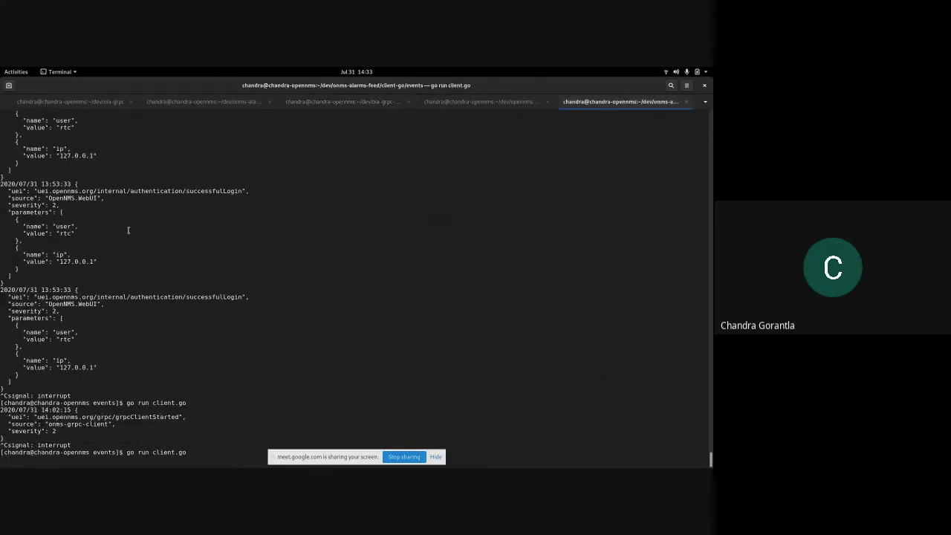
pyautogui.click(207, 101)
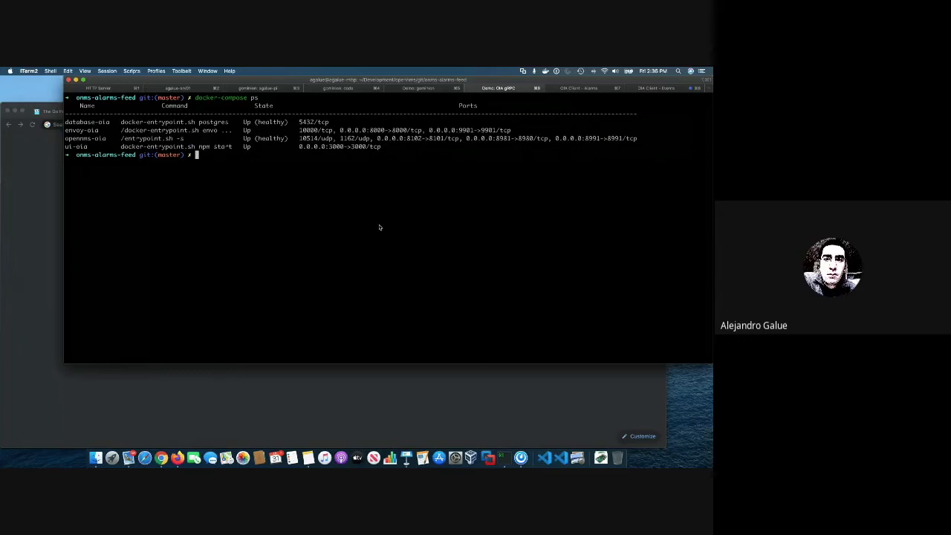
pyautogui.moveTo(379, 225)
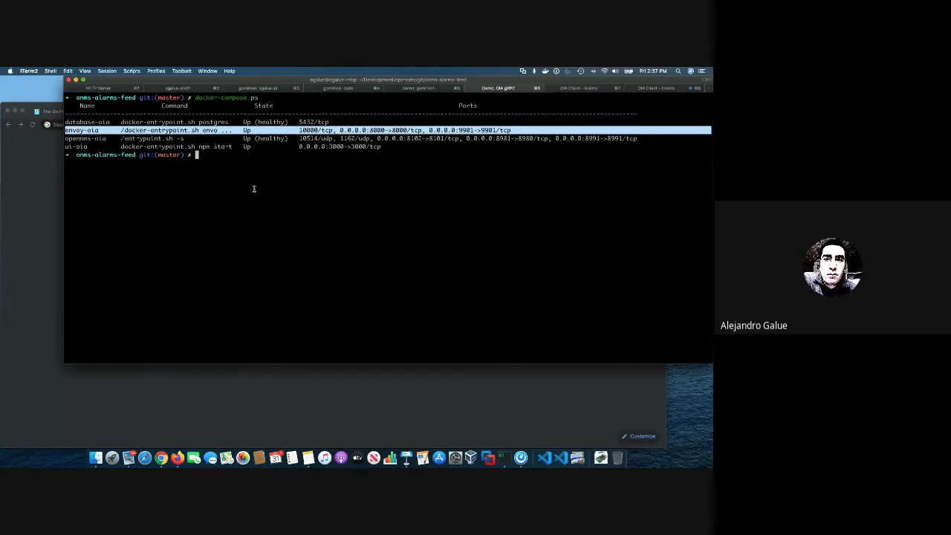
pyautogui.moveTo(202, 167)
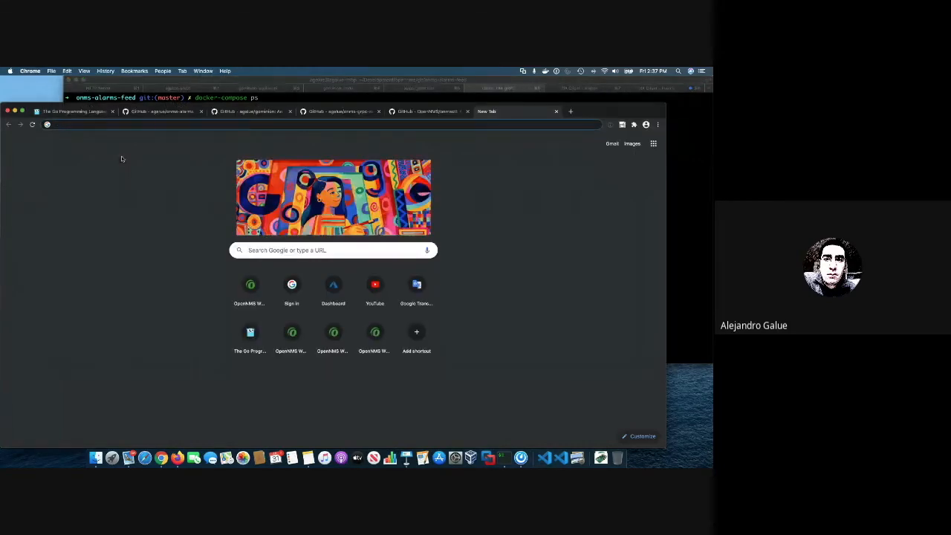
# - Enter 'localhost:' in Chrome's address bar to reach the Alarm Feeder app
pyautogui.write('localhost:')
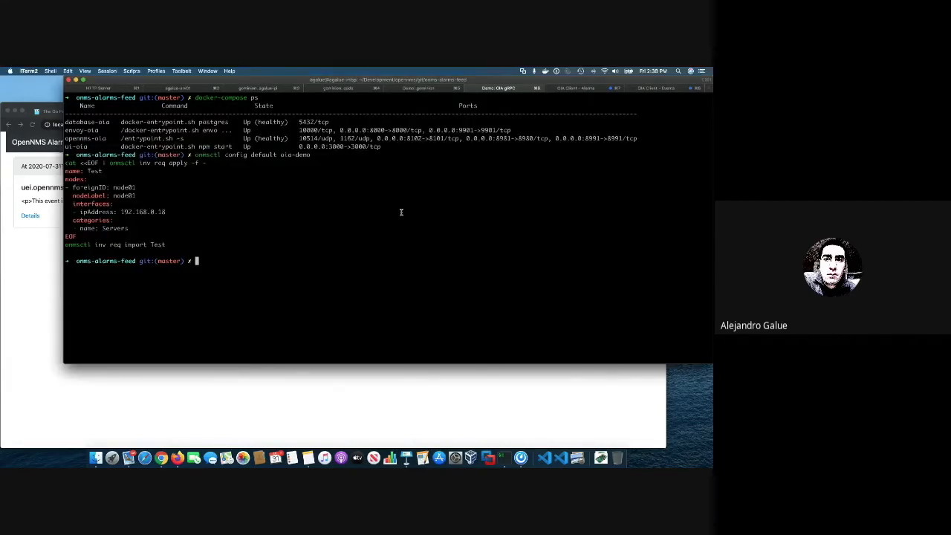
# - Send an SNMP nodeLostService event for node 1 at 192.168.0.17 with 'onmsctl events send'
pyautogui.write('onmsctl events send -n 1 -i 192.168.0.17 -s SNMP uei.opennms.org/nodes/nodeLostService')
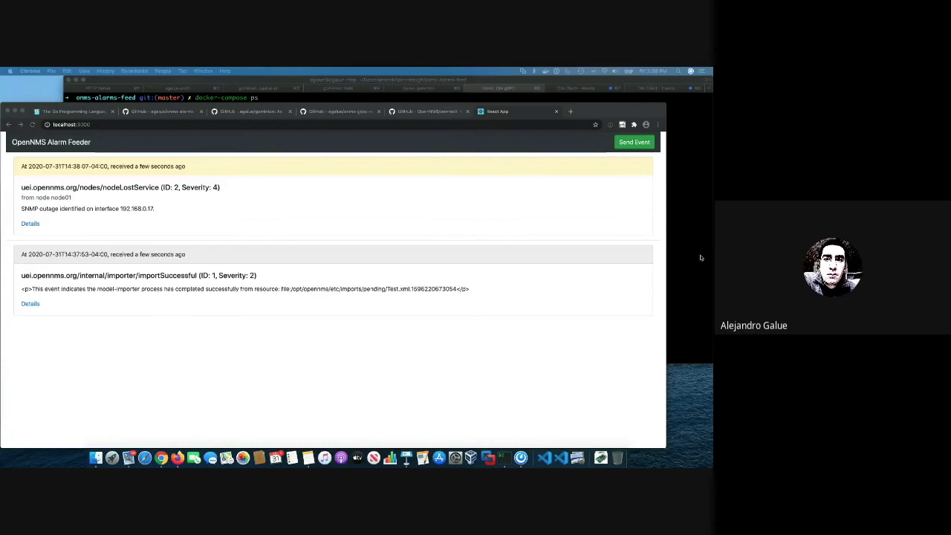
pyautogui.moveTo(566, 219)
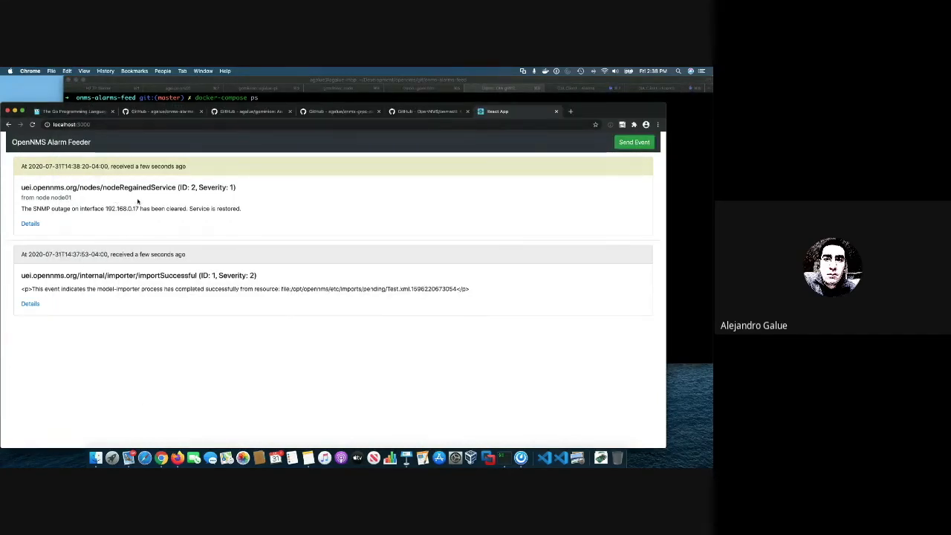
pyautogui.moveTo(86, 223)
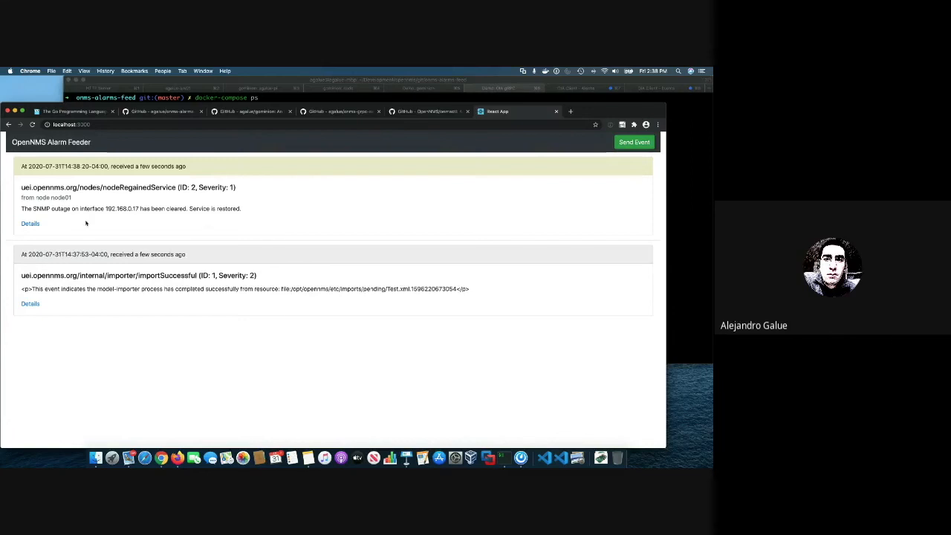
# - View and close alarm 2's details, then trigger a test event with Send Event
pyautogui.click(30, 223)
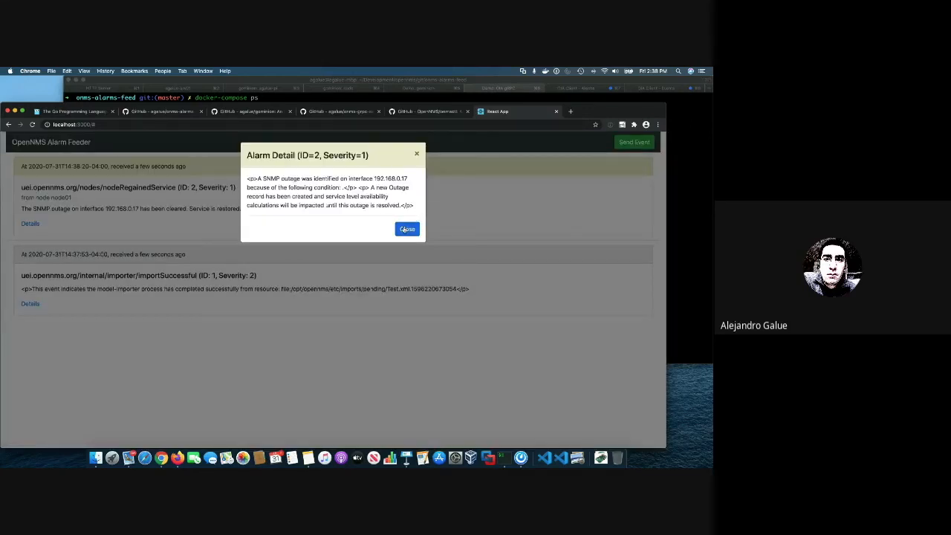
pyautogui.click(408, 229)
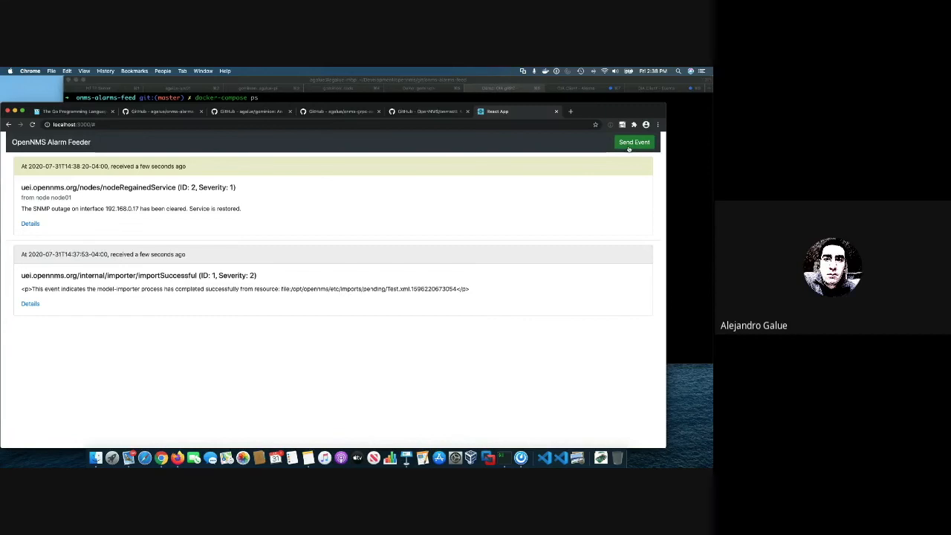
pyautogui.click(634, 142)
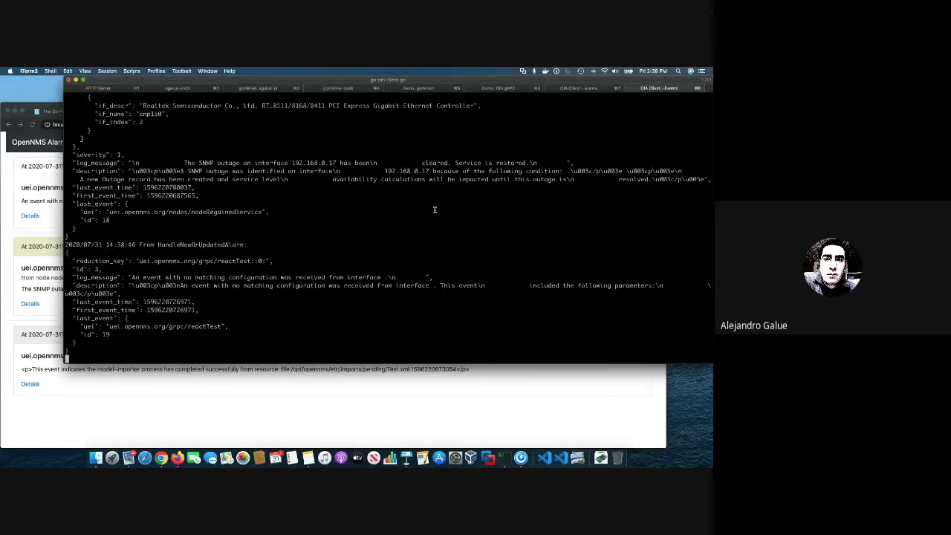
# - Scroll the Go alarm client output to show the regained-service update and new reactTest alarm
pyautogui.scroll(-3)
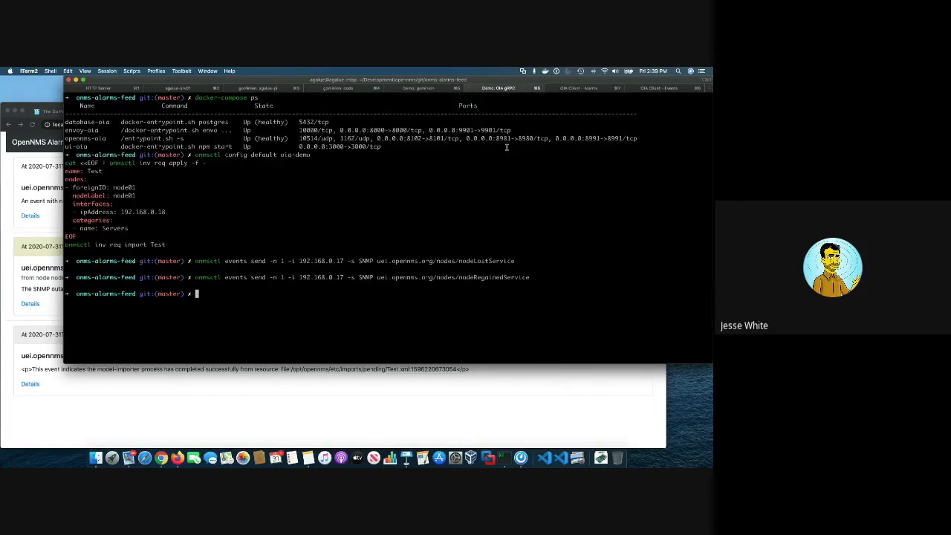
pyautogui.moveTo(422, 374)
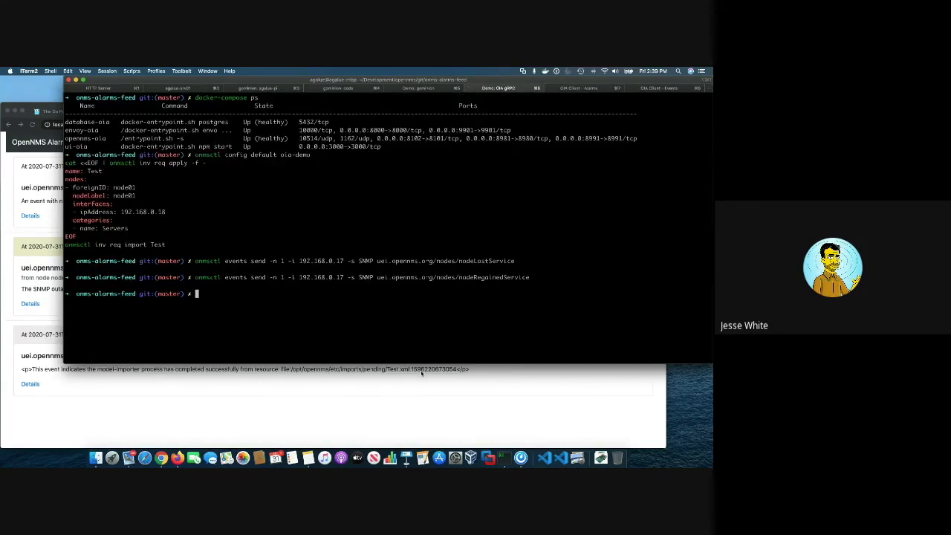